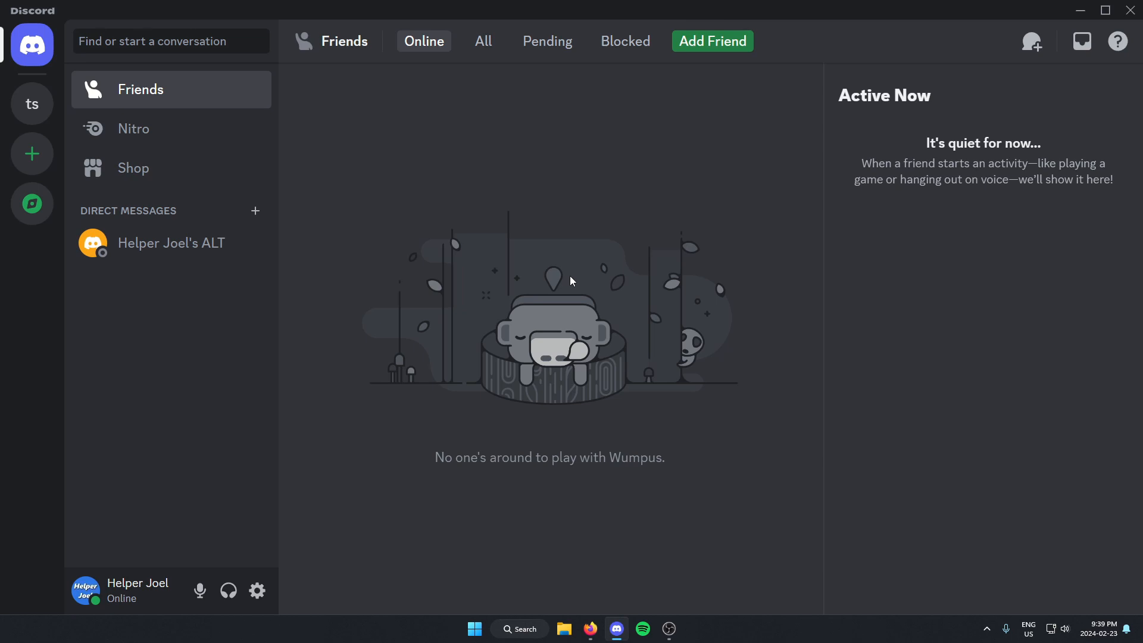
{"action": "mouse_move", "coordinate": [532, 276]}
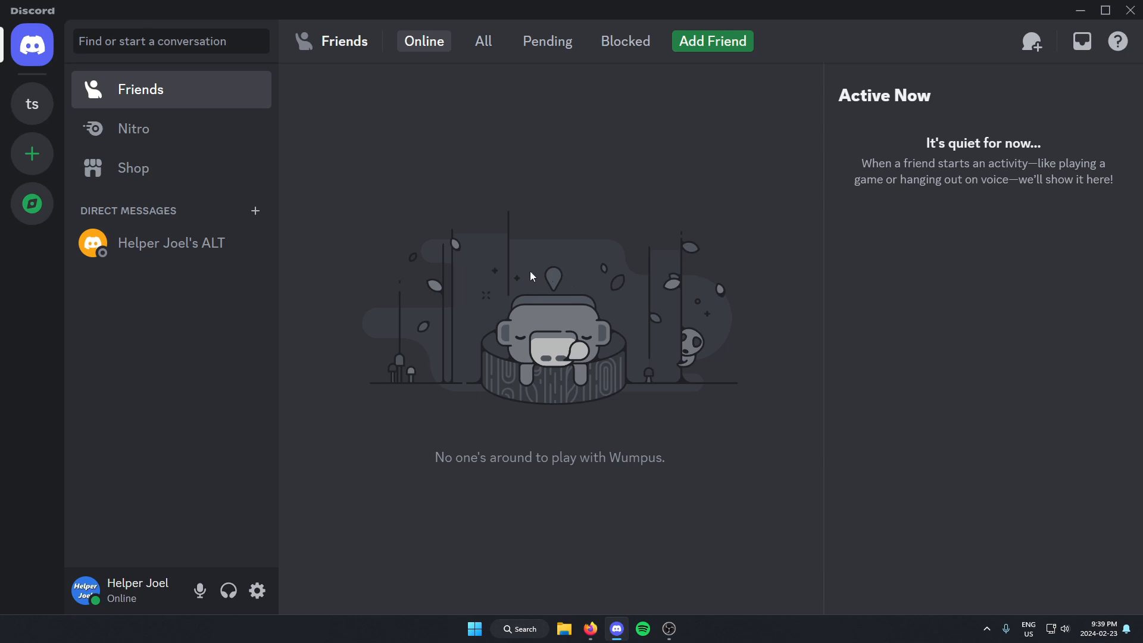
Switch to 'test server' from the server list on the left
{"action": "left_click", "coordinate": [31, 104]}
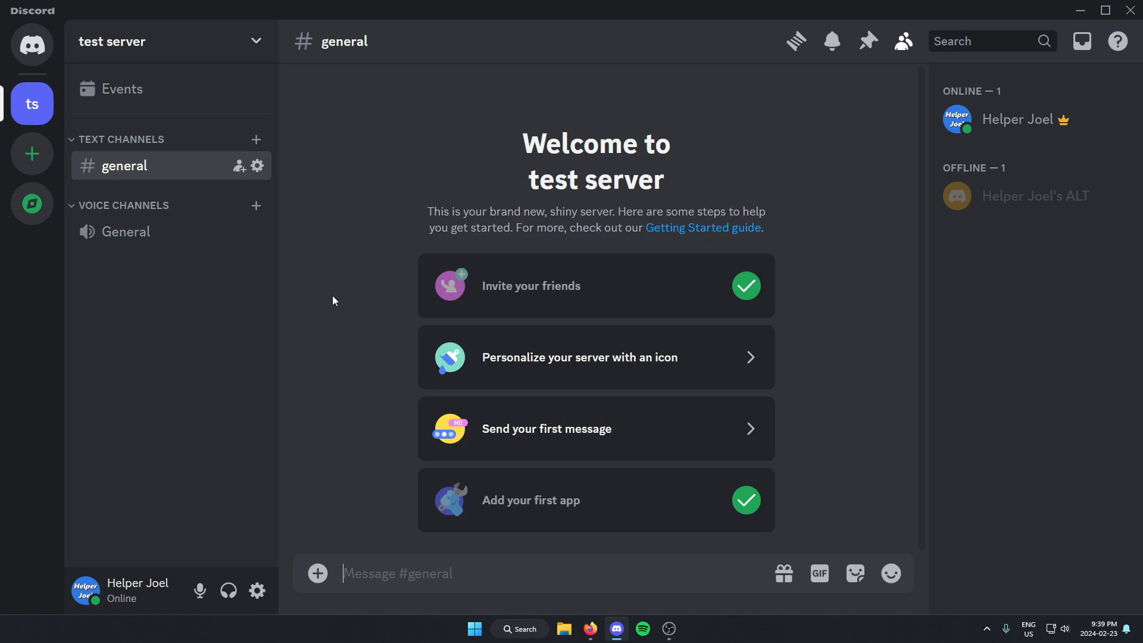
{"action": "mouse_move", "coordinate": [157, 137]}
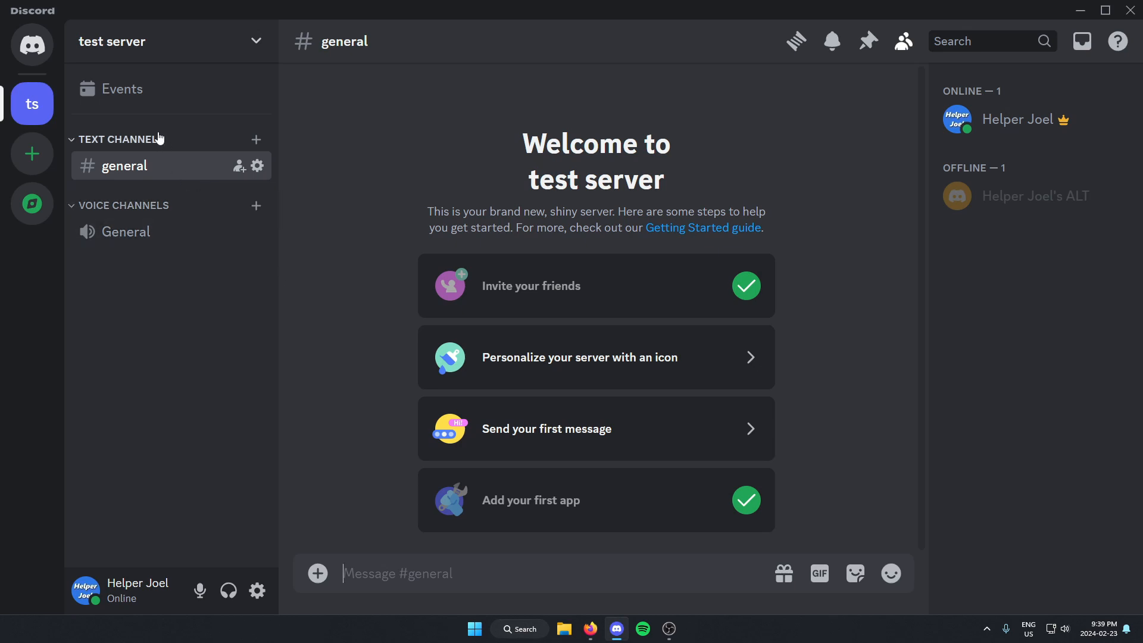
{"action": "mouse_move", "coordinate": [117, 56]}
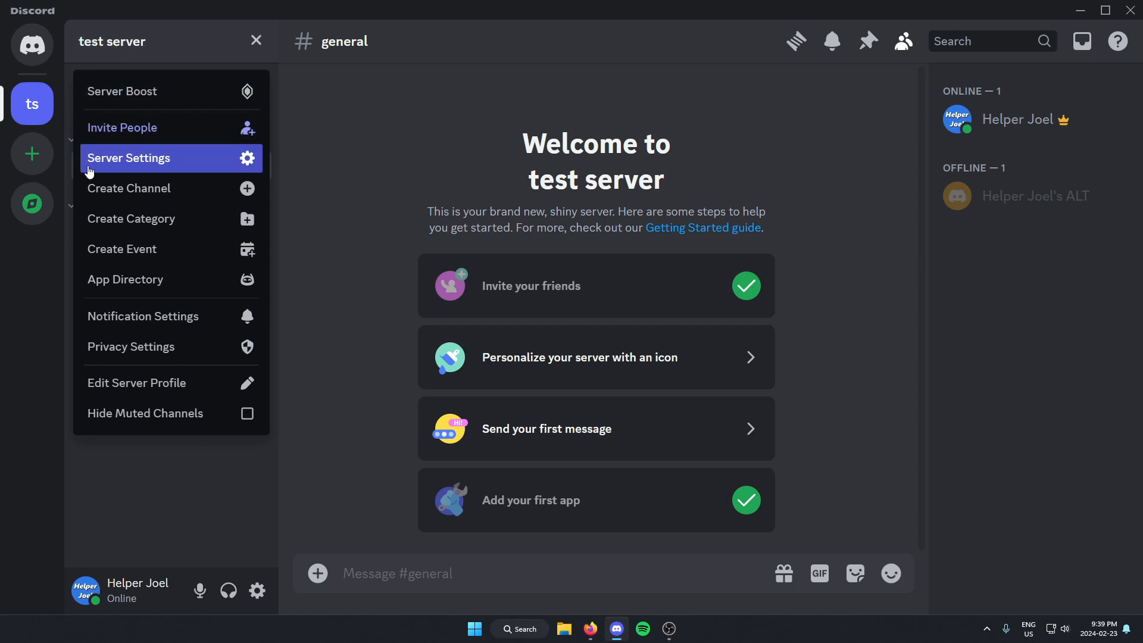
Enter Server Settings for 'test server' and reach the Apps section of the sidebar
{"action": "left_click", "coordinate": [129, 157]}
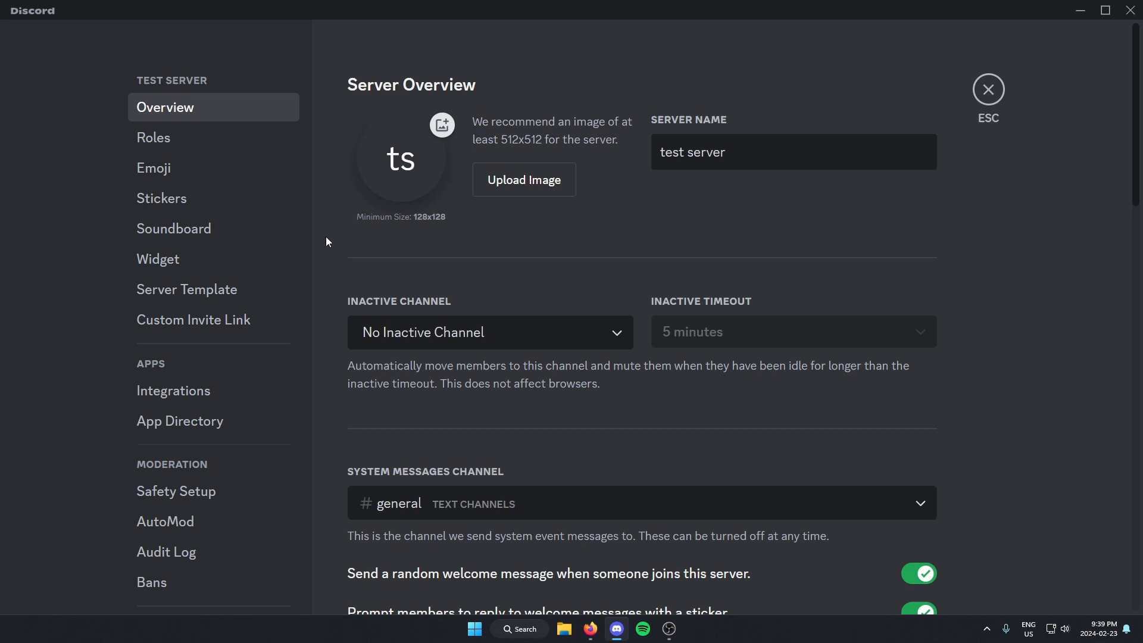
{"action": "mouse_move", "coordinate": [103, 169]}
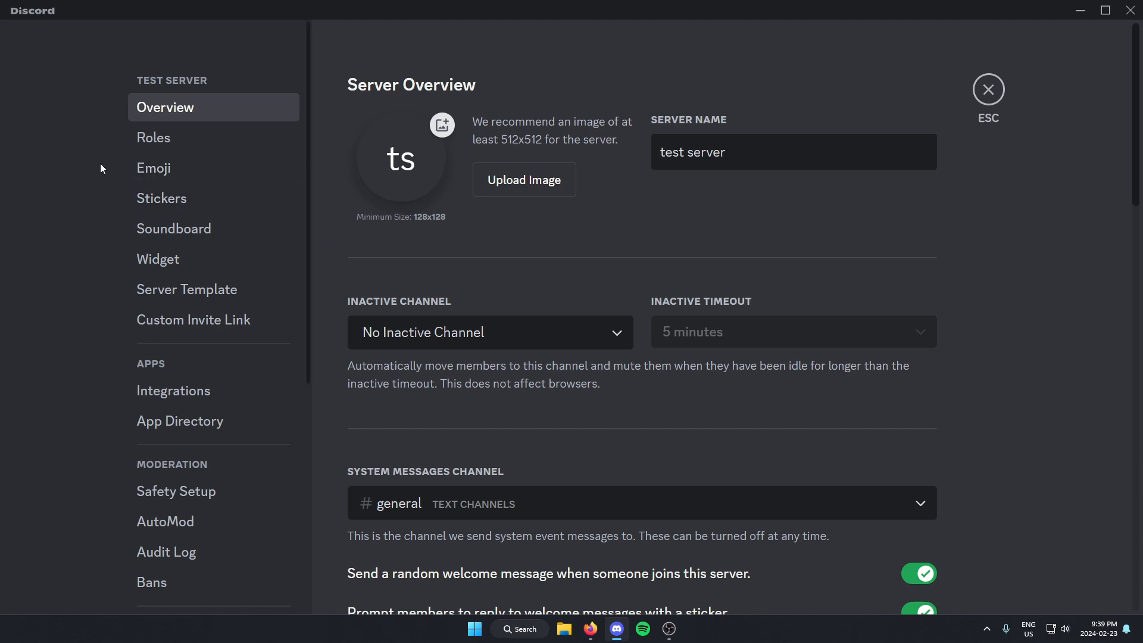
{"action": "scroll", "scroll_direction": "down", "scroll_amount": 3}
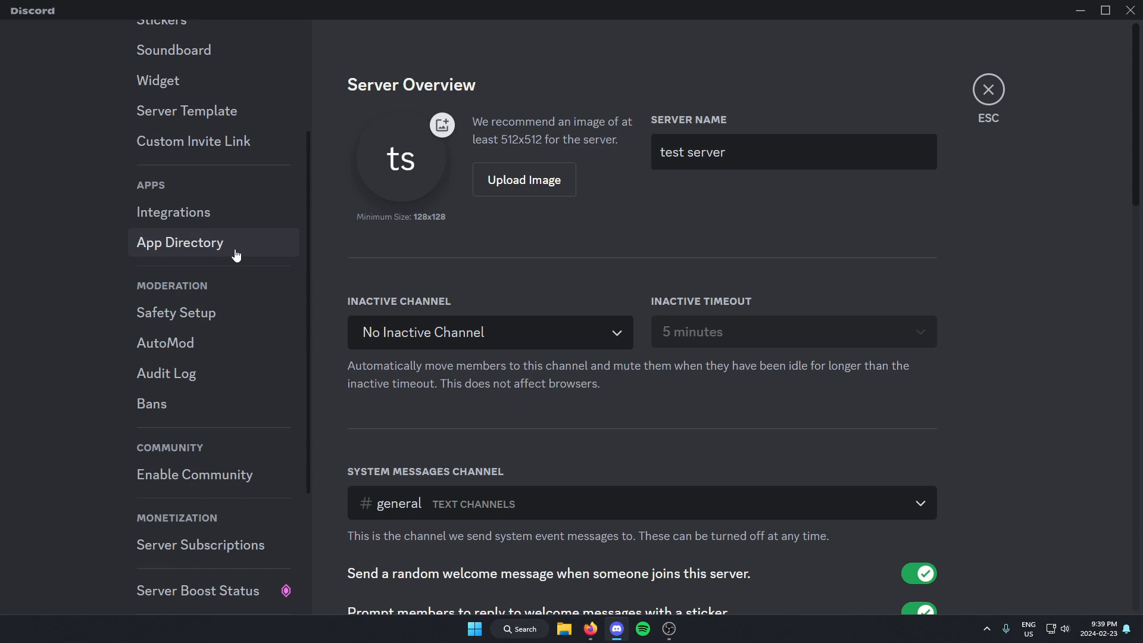
Search the App Directory for 'tempo' so the Tempo music bot is listed first
{"action": "left_click", "coordinate": [180, 243]}
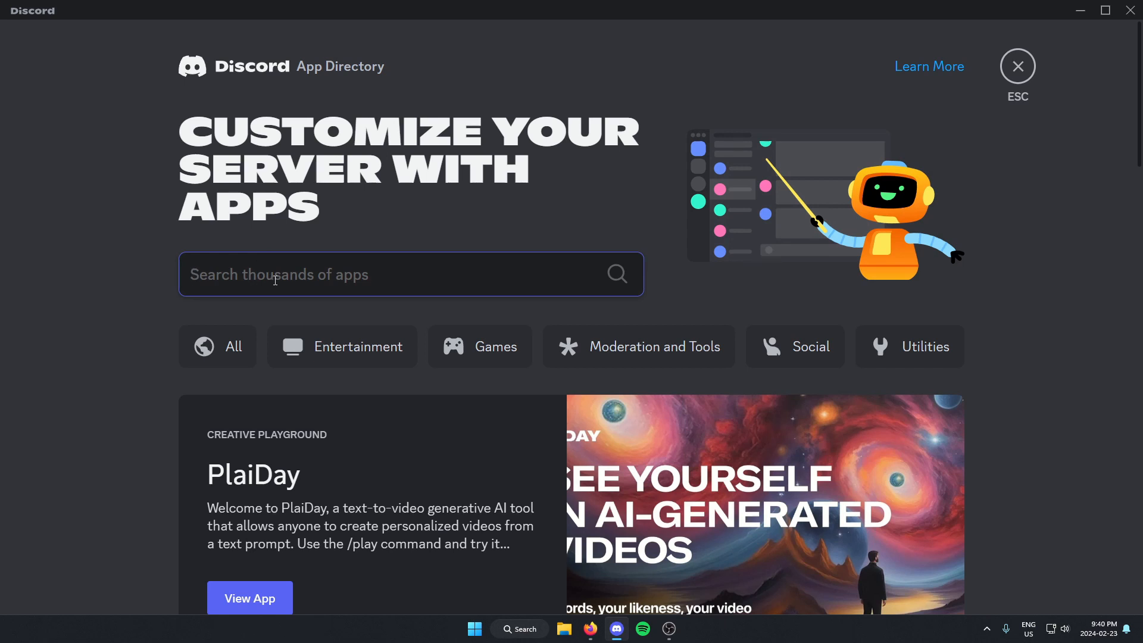
{"action": "type", "text": "tempo"}
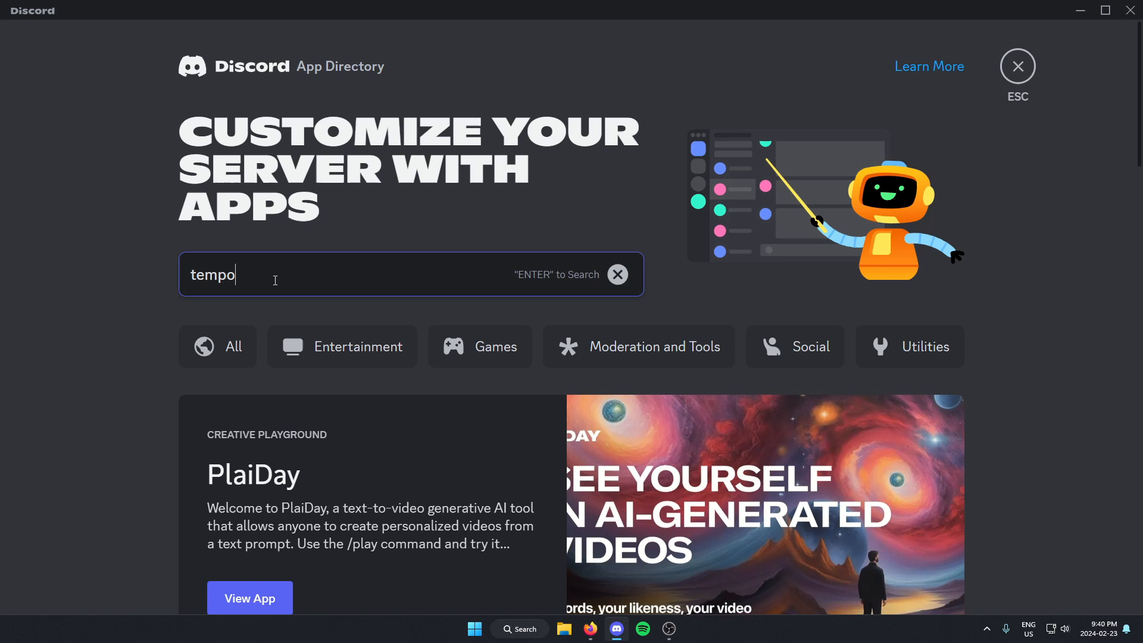
{"action": "key", "text": "Enter"}
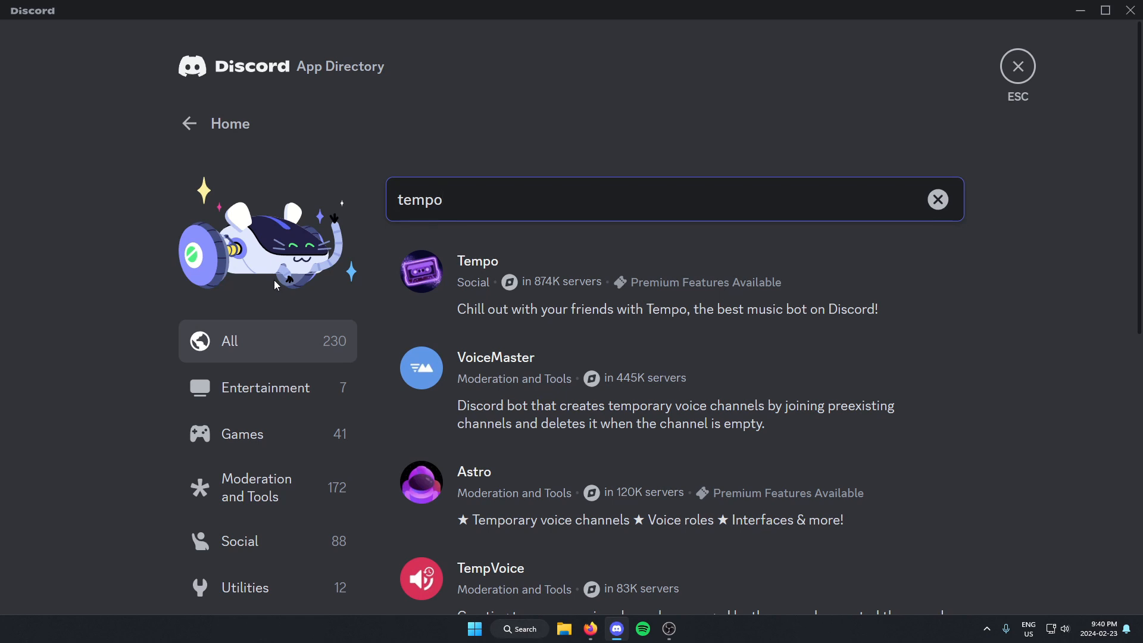
{"action": "mouse_move", "coordinate": [474, 284]}
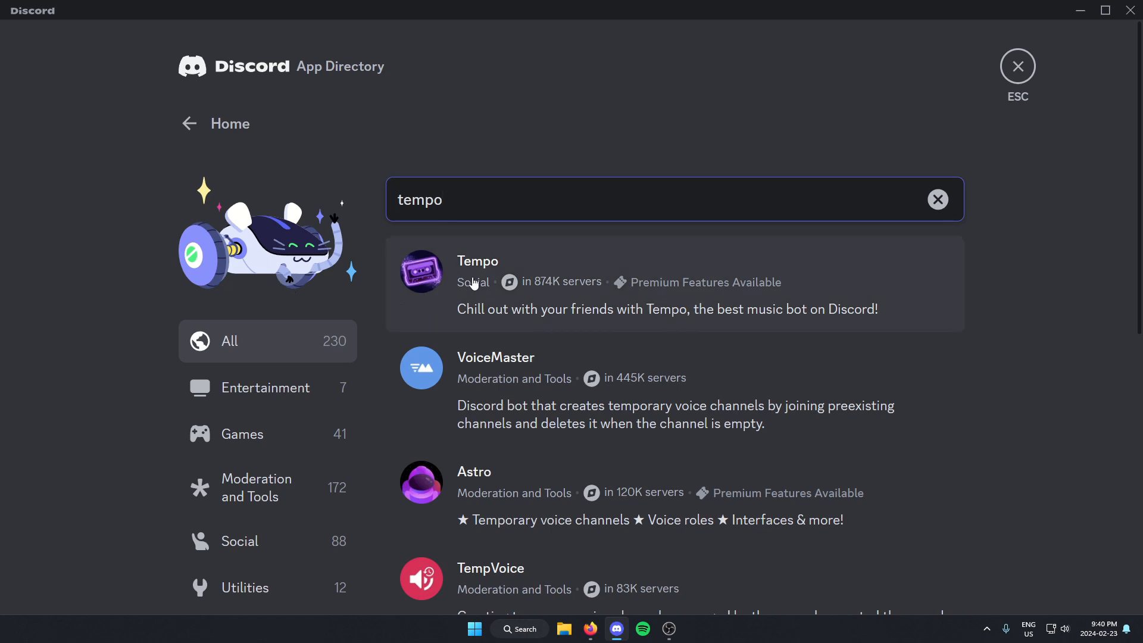
{"action": "mouse_move", "coordinate": [533, 259]}
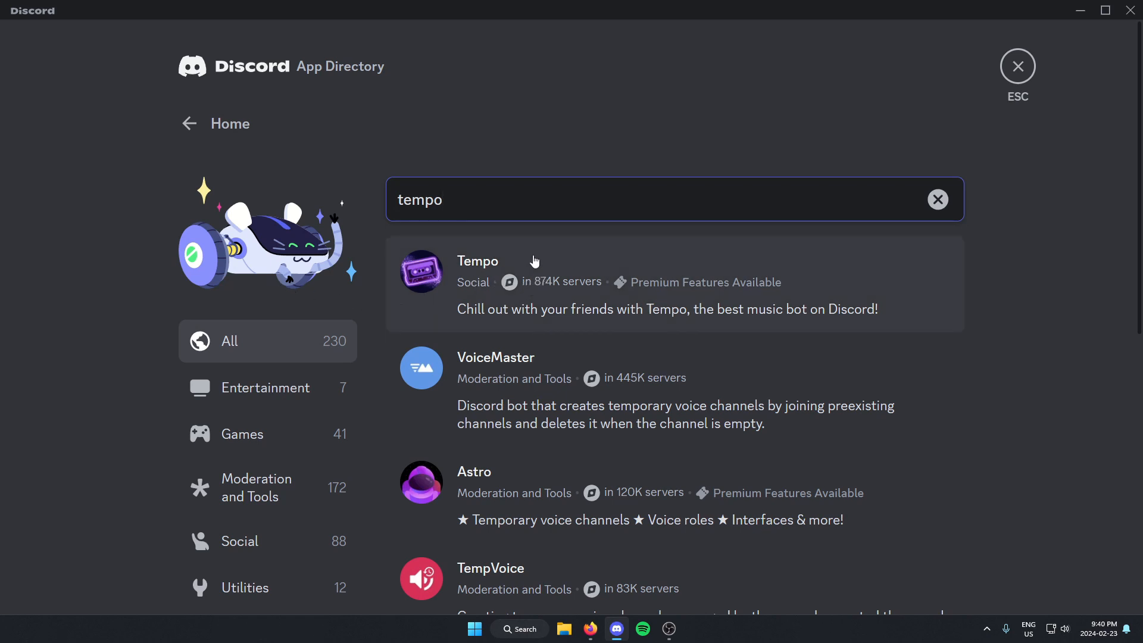
{"action": "mouse_move", "coordinate": [524, 267]}
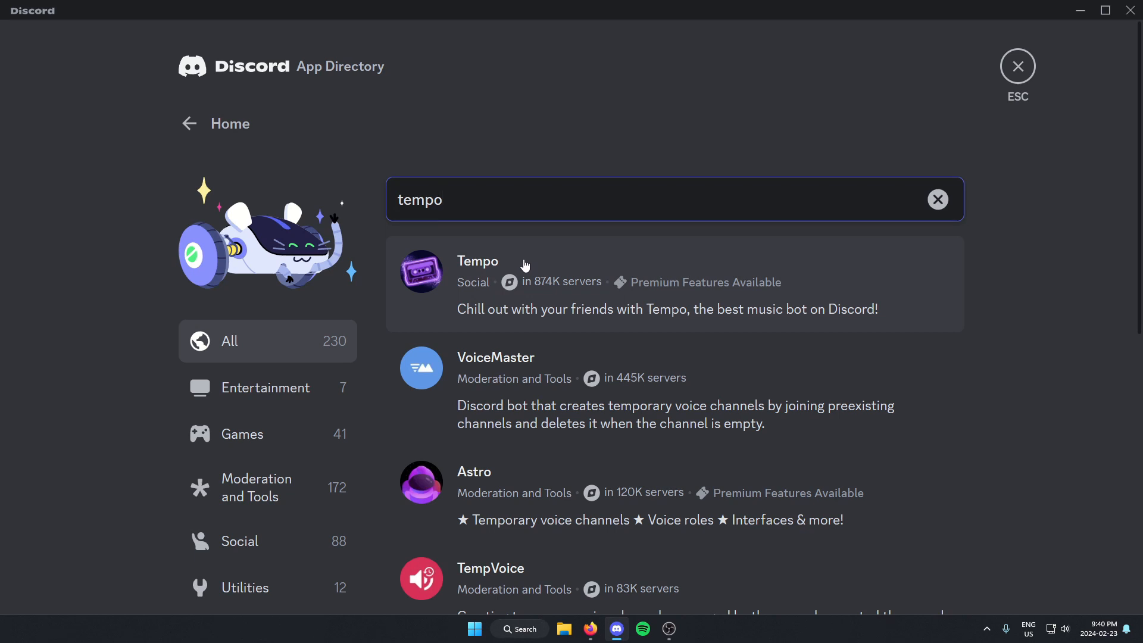
Select the Tempo result to show its overview and Add to Server option
{"action": "left_click", "coordinate": [478, 261]}
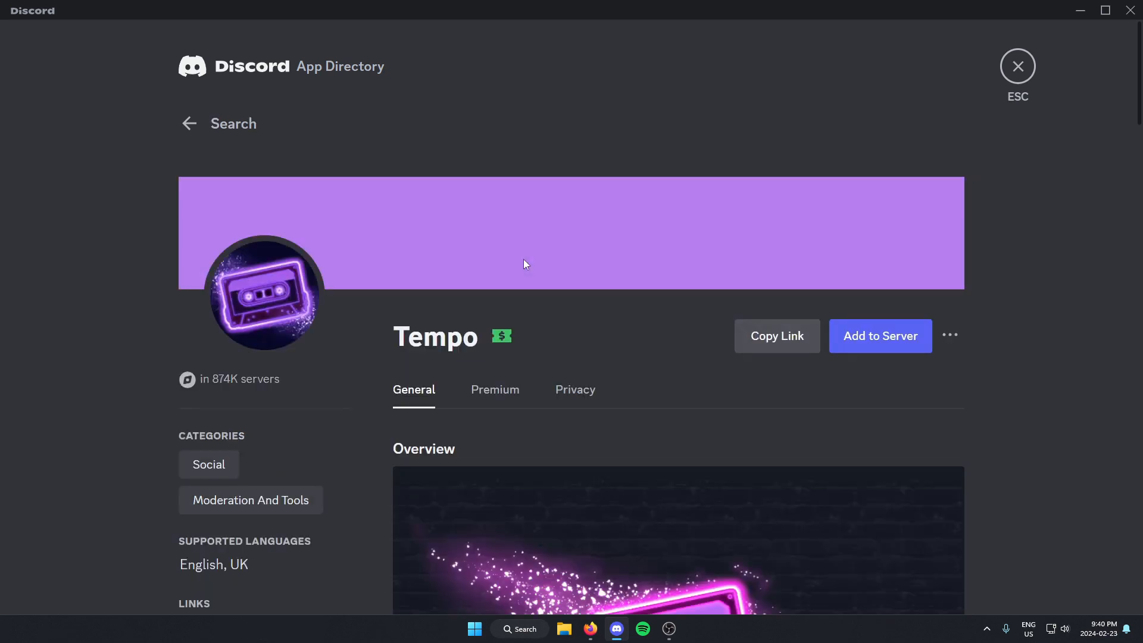
{"action": "mouse_move", "coordinate": [527, 272]}
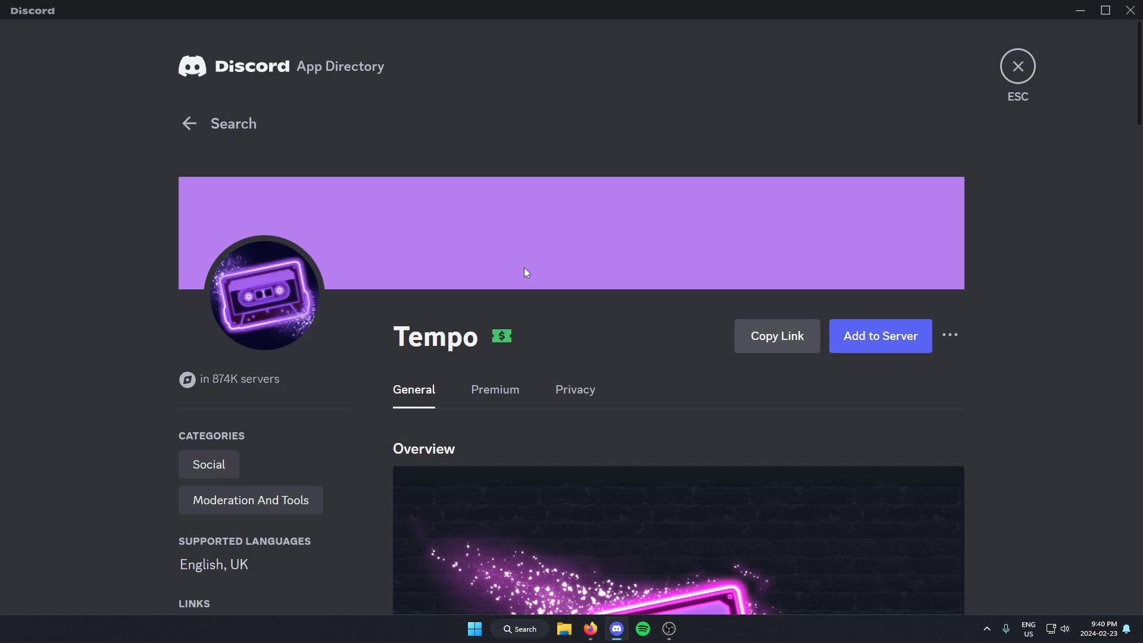
{"action": "mouse_move", "coordinate": [920, 360]}
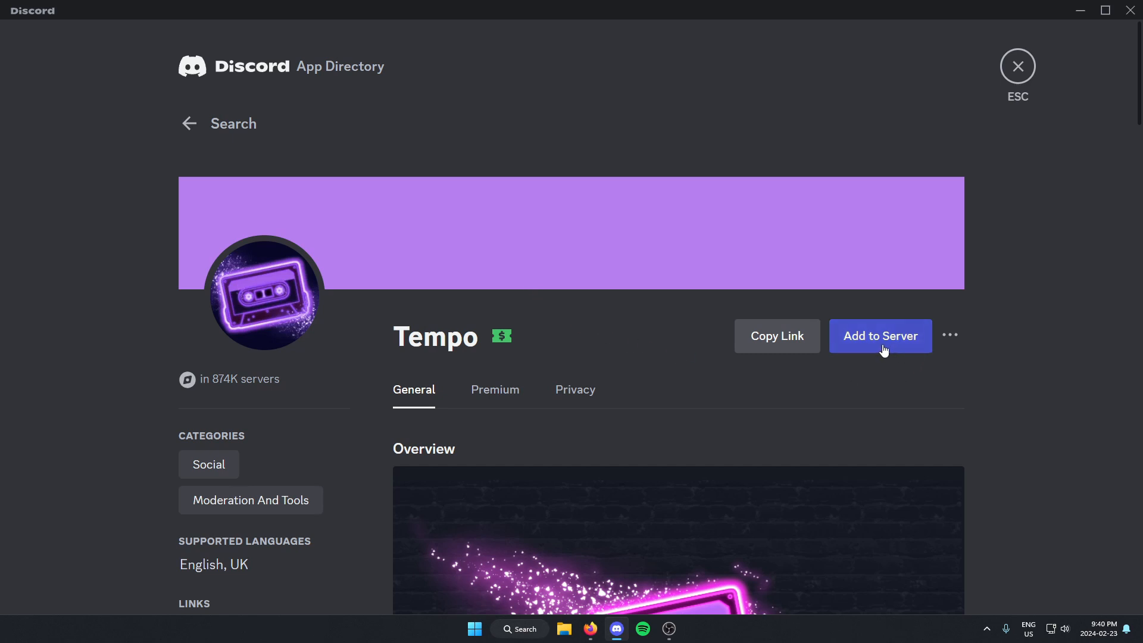
Begin Add to Server for Tempo, bringing up the authorization prompt for 'test server'
{"action": "left_click", "coordinate": [881, 336]}
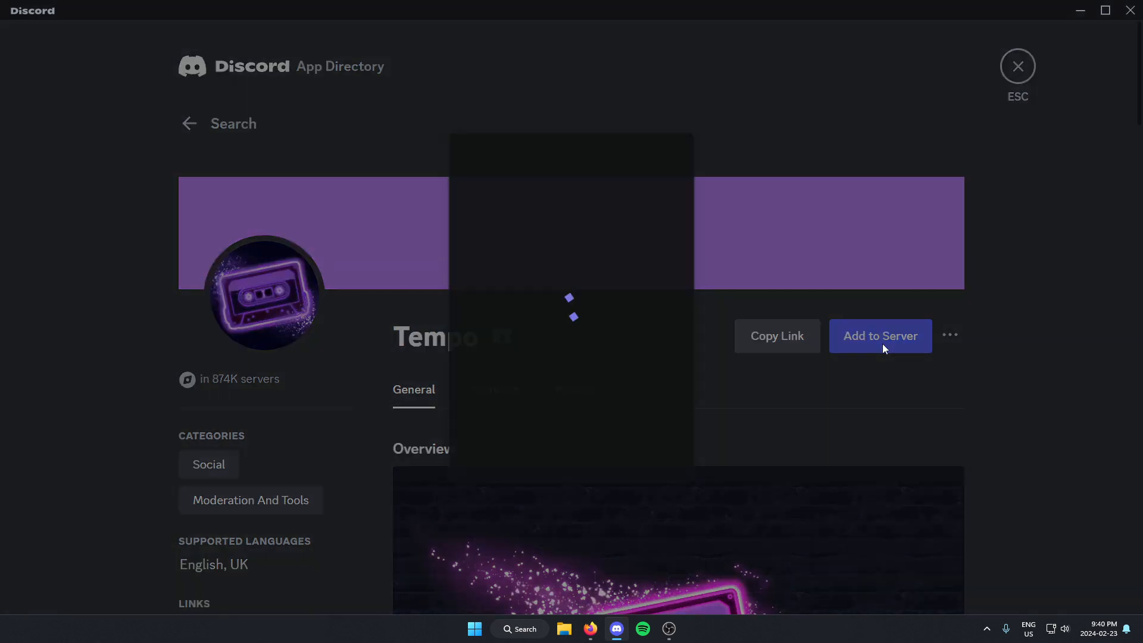
{"action": "left_click", "coordinate": [881, 336]}
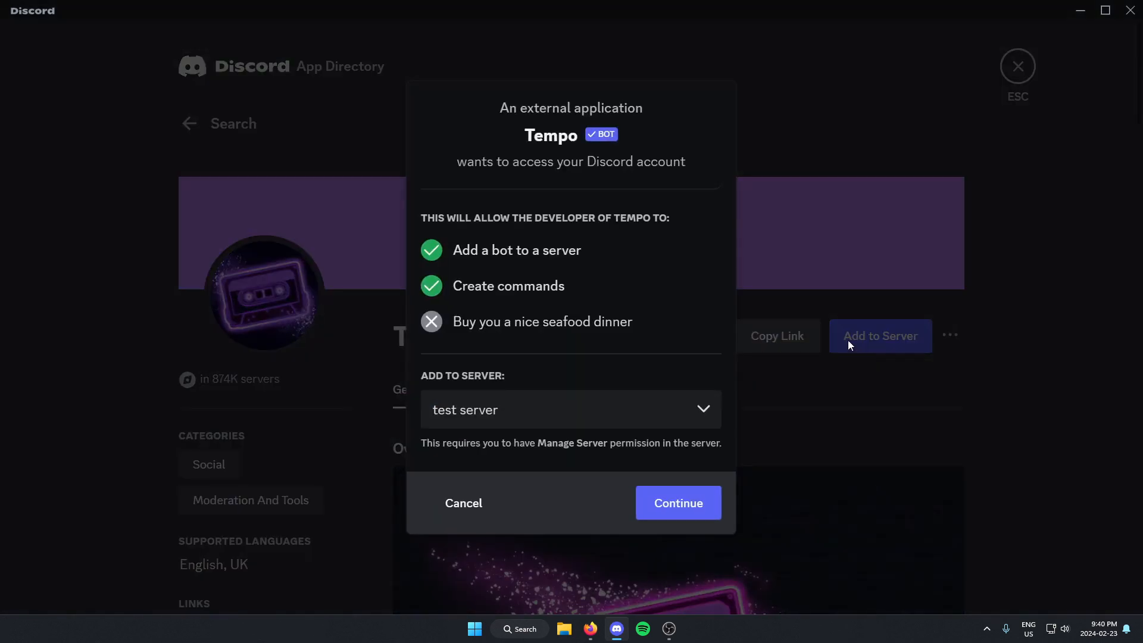
{"action": "mouse_move", "coordinate": [408, 402]}
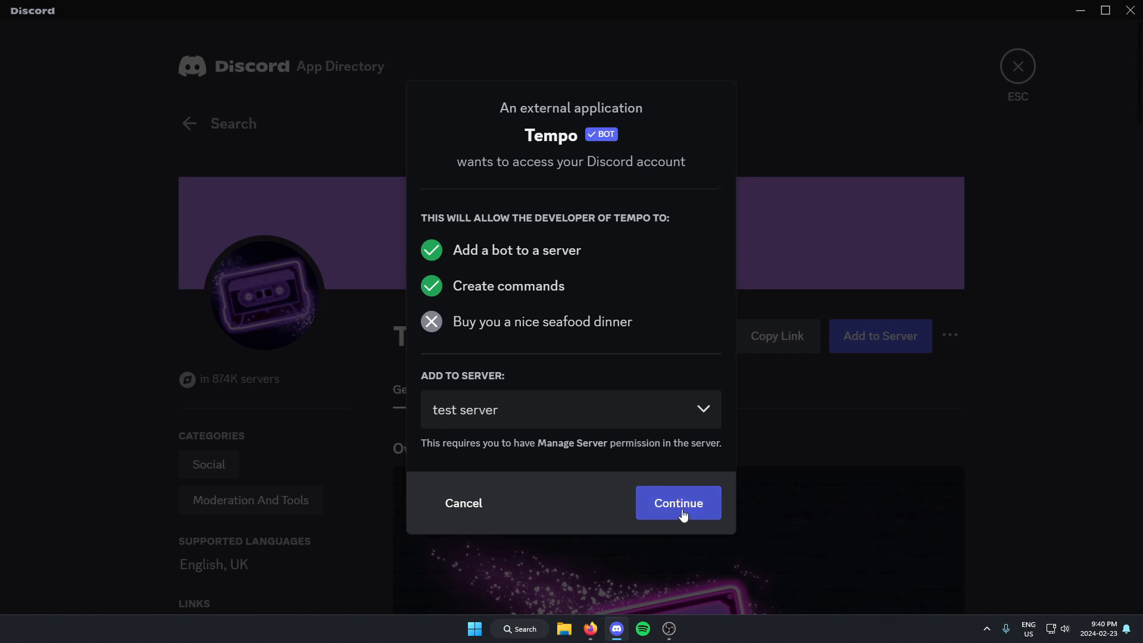
Continue, authorize Tempo's listed permissions and pass the hCaptcha 'I am human' check
{"action": "left_click", "coordinate": [678, 502]}
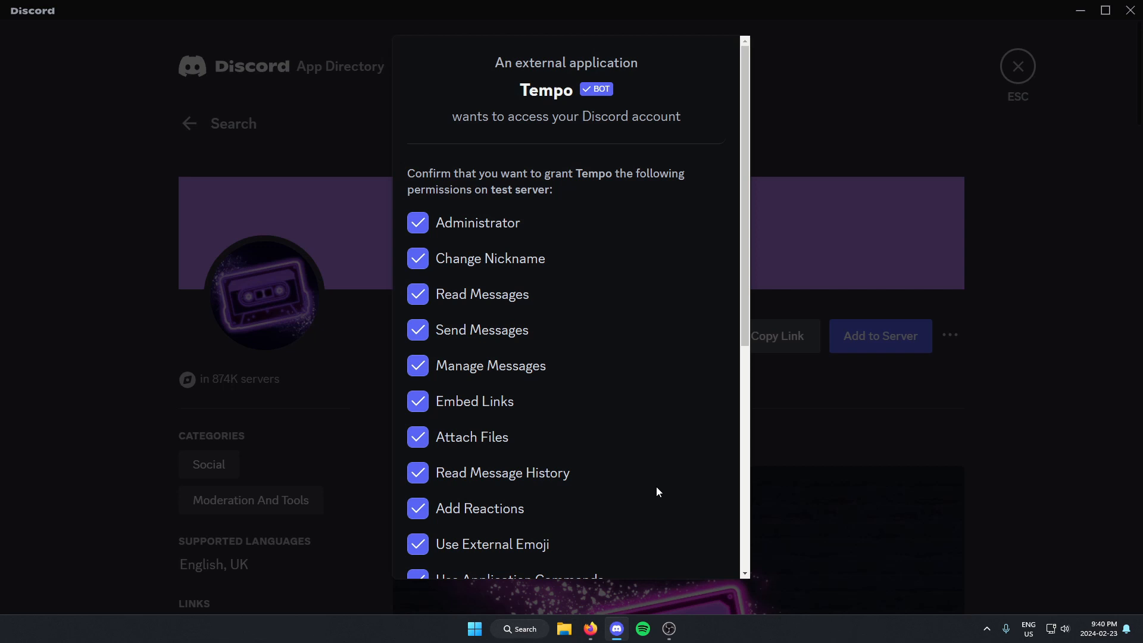
{"action": "scroll", "scroll_direction": "down", "scroll_amount": 3}
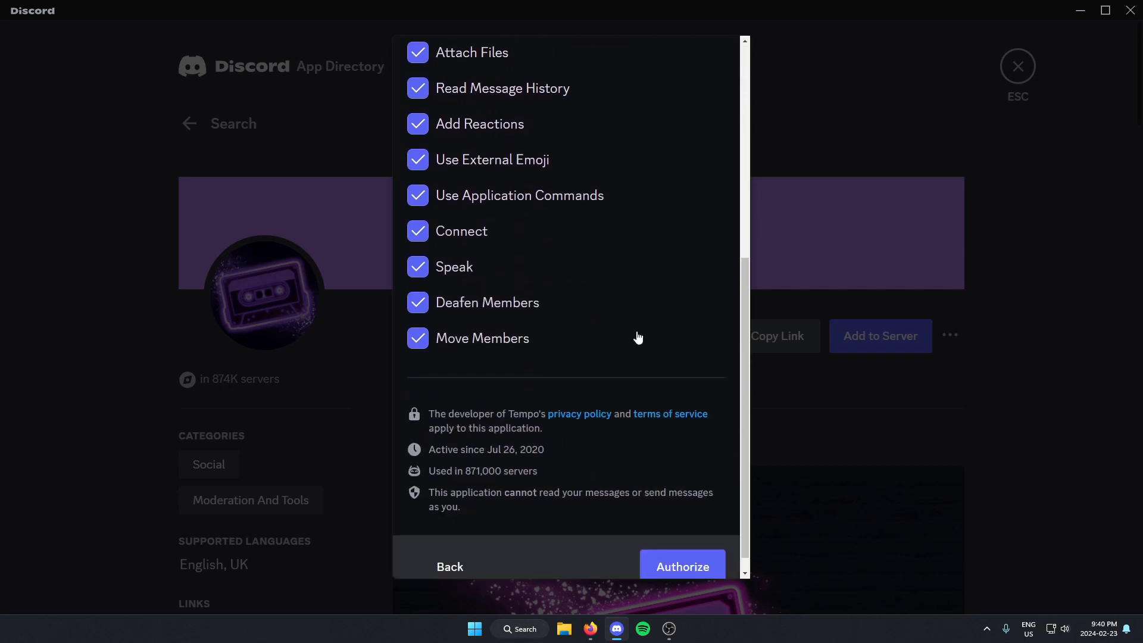
{"action": "scroll", "scroll_direction": "down", "scroll_amount": 3}
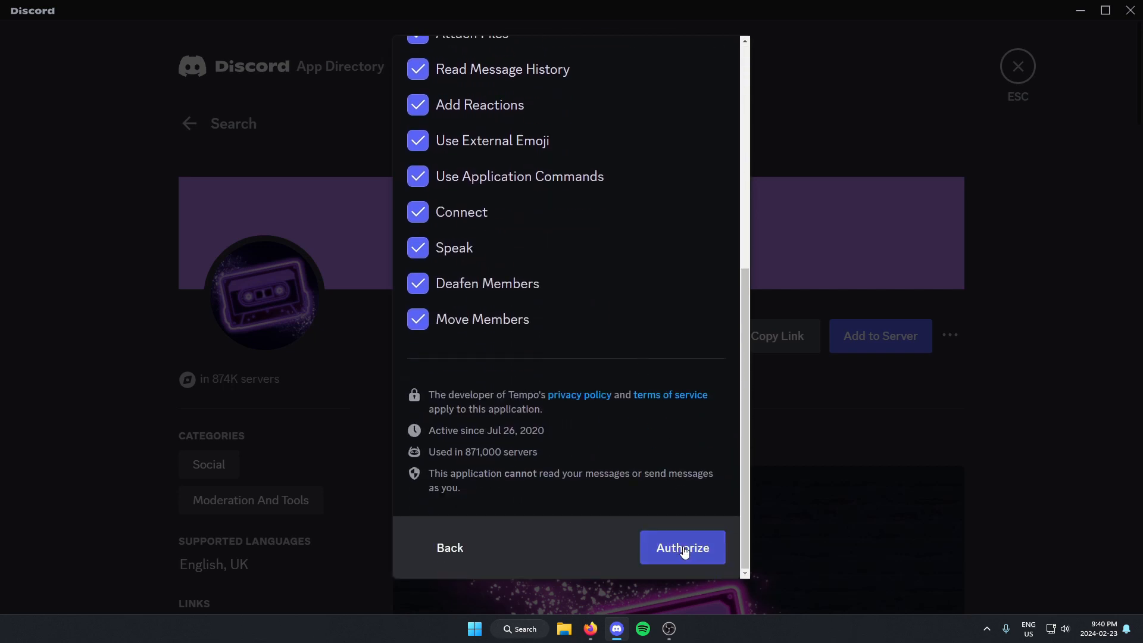
{"action": "left_click", "coordinate": [682, 548]}
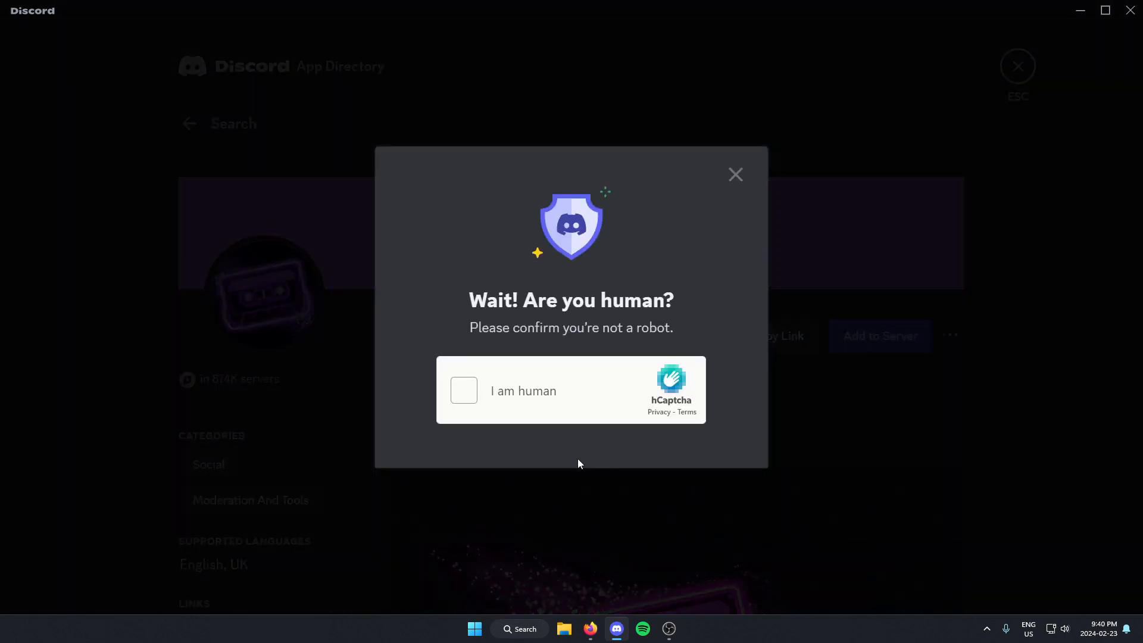
{"action": "left_click", "coordinate": [464, 390]}
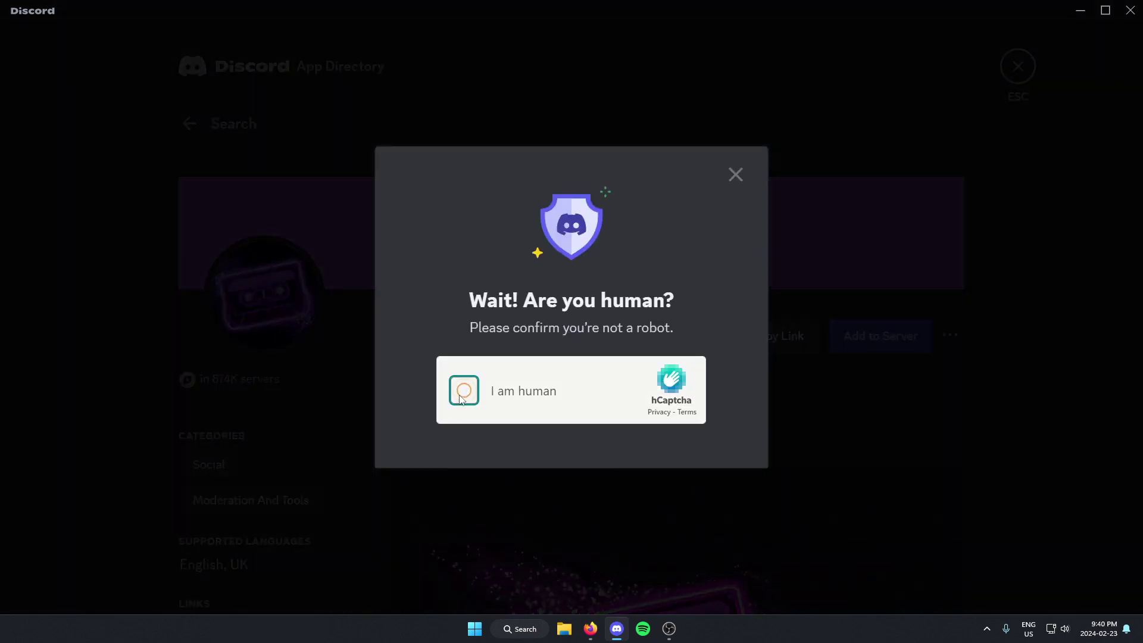
{"action": "left_click", "coordinate": [465, 390]}
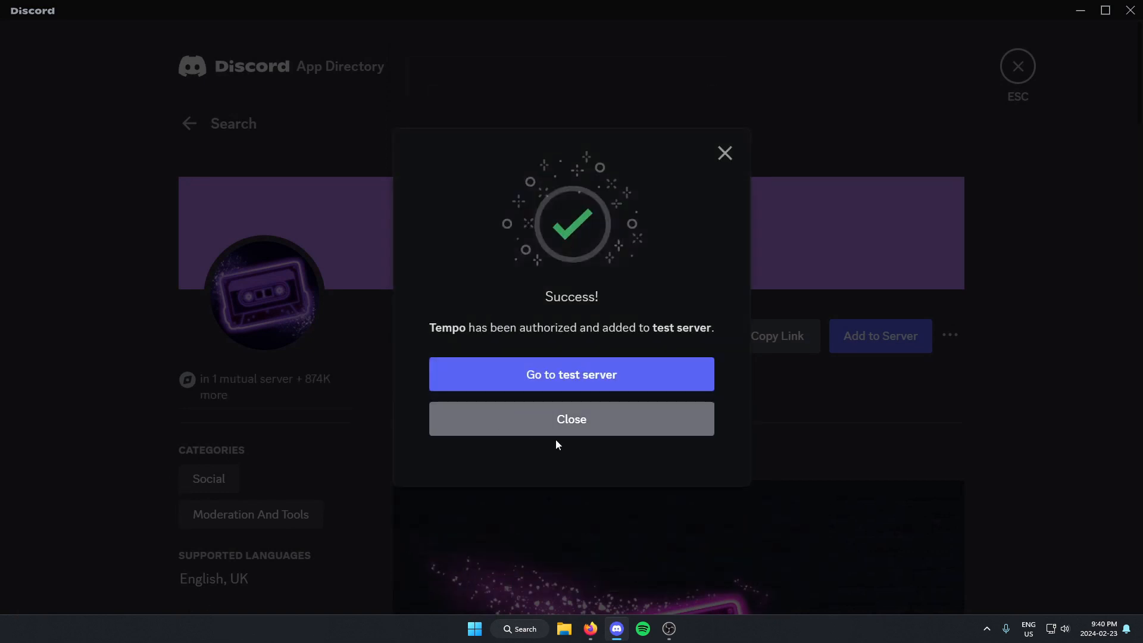
{"action": "mouse_move", "coordinate": [582, 467]}
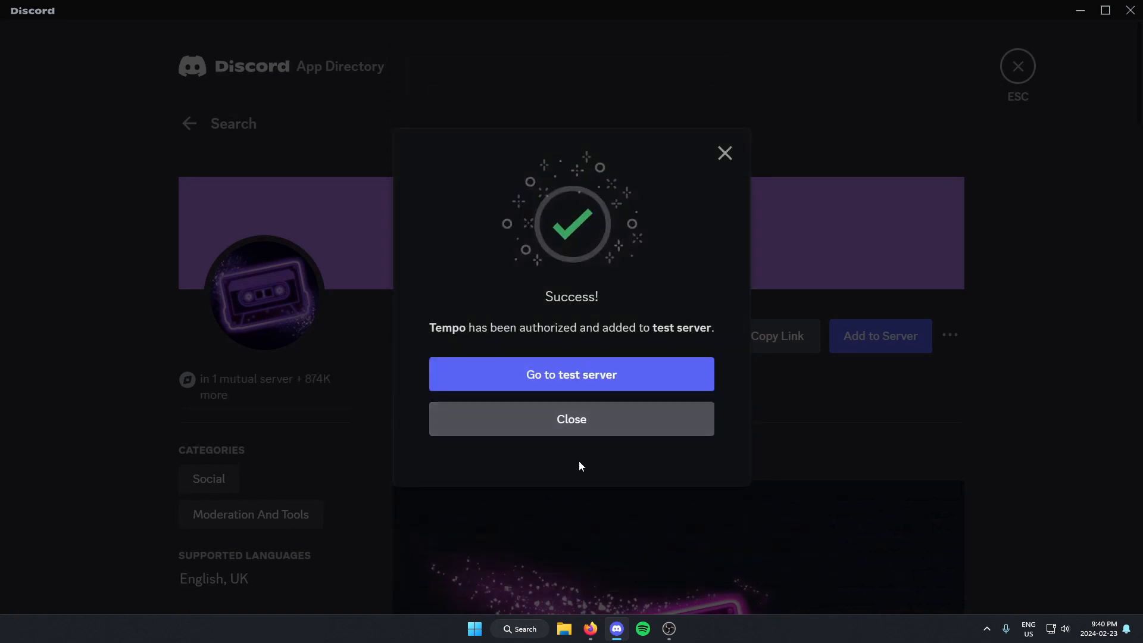
Return to test server's #general channel, where Tempo is online with a welcome message
{"action": "left_click", "coordinate": [572, 374]}
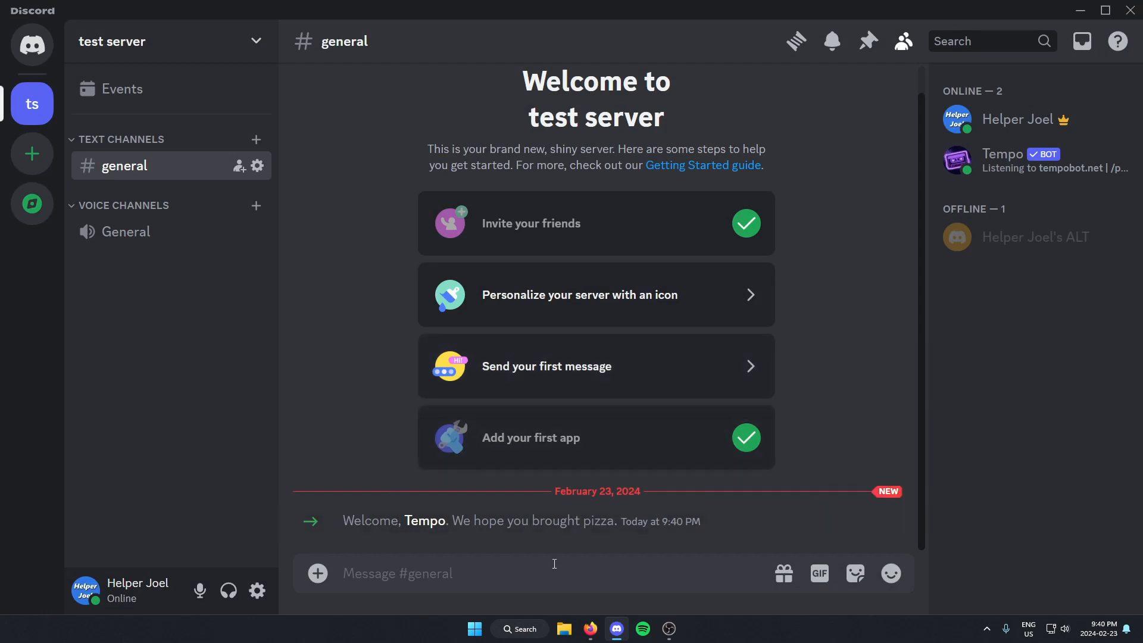
{"action": "mouse_move", "coordinate": [822, 274]}
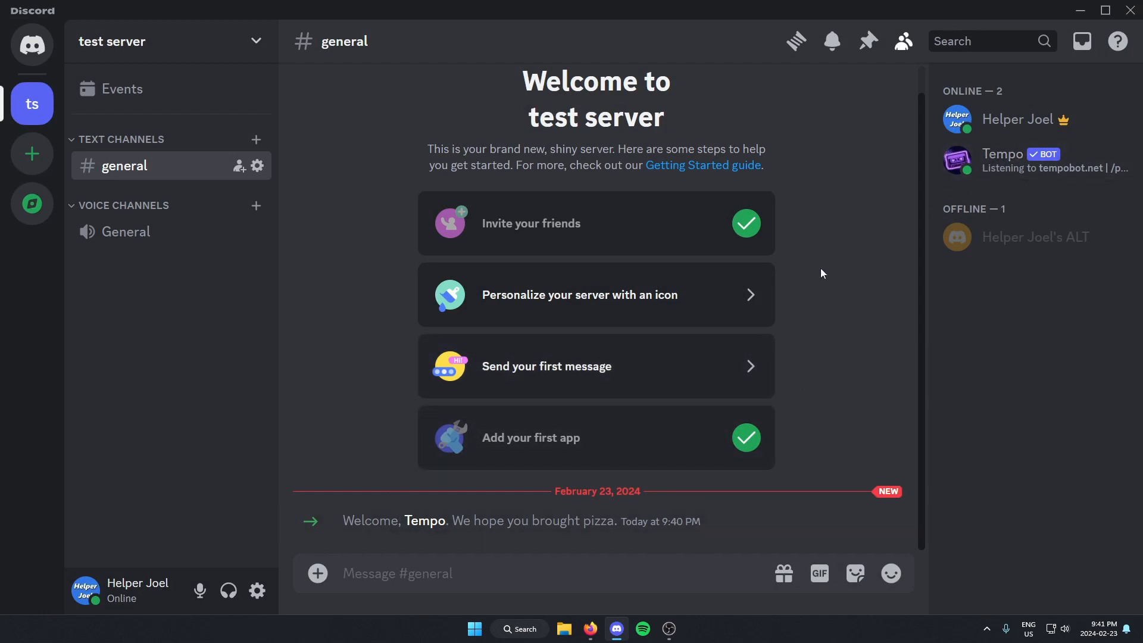